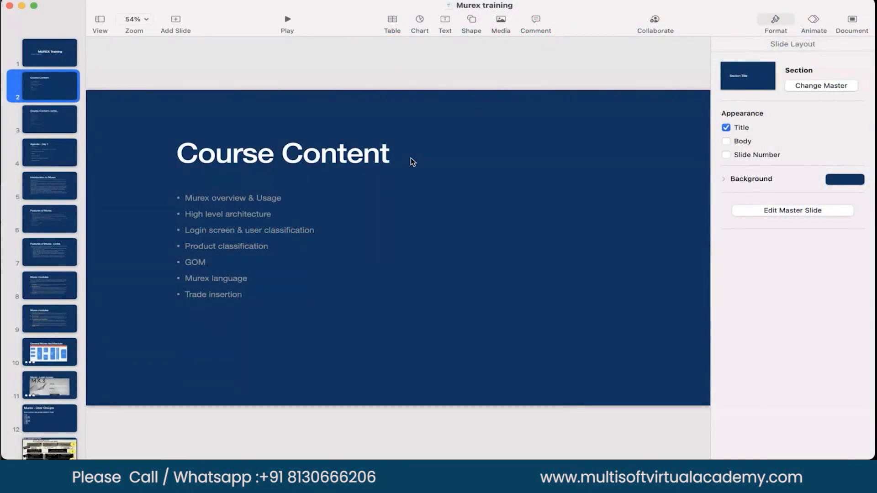
pyautogui.moveTo(192, 202)
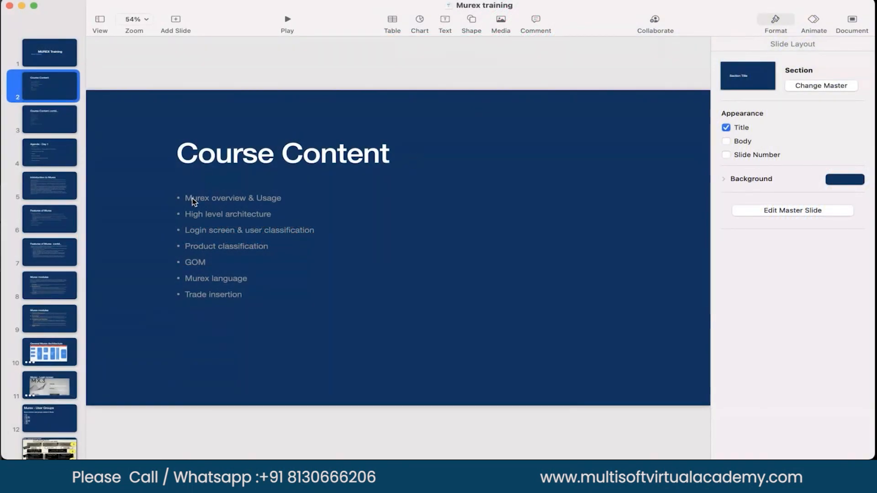
pyautogui.moveTo(209, 232)
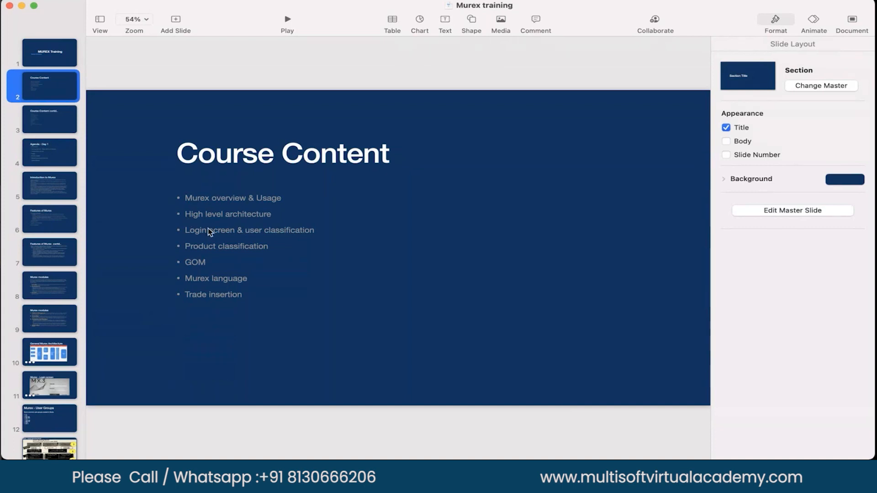
pyautogui.moveTo(190, 241)
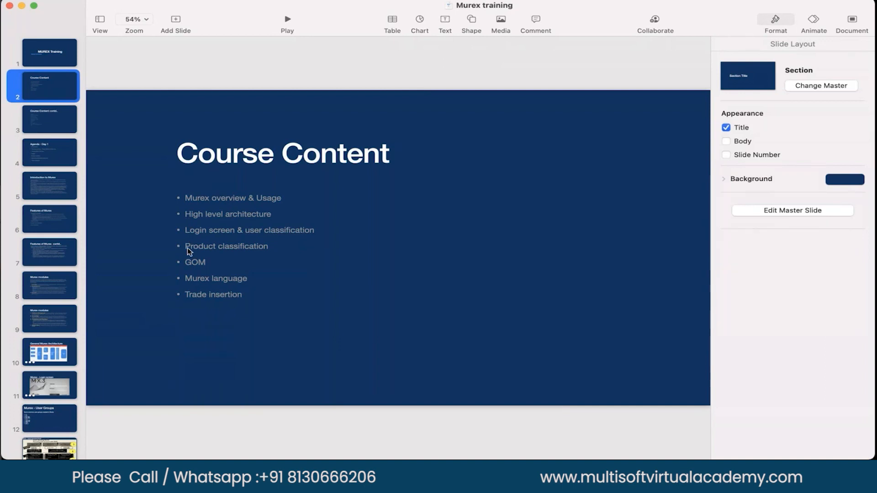
pyautogui.moveTo(188, 266)
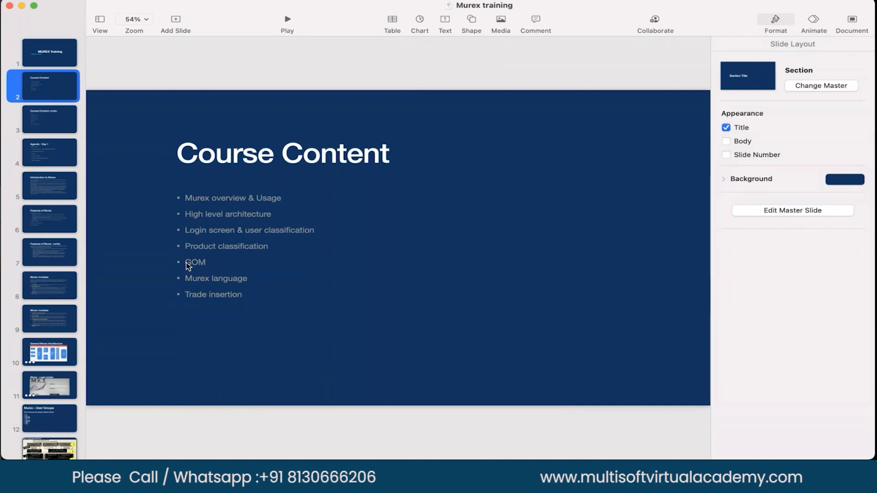
pyautogui.moveTo(210, 267)
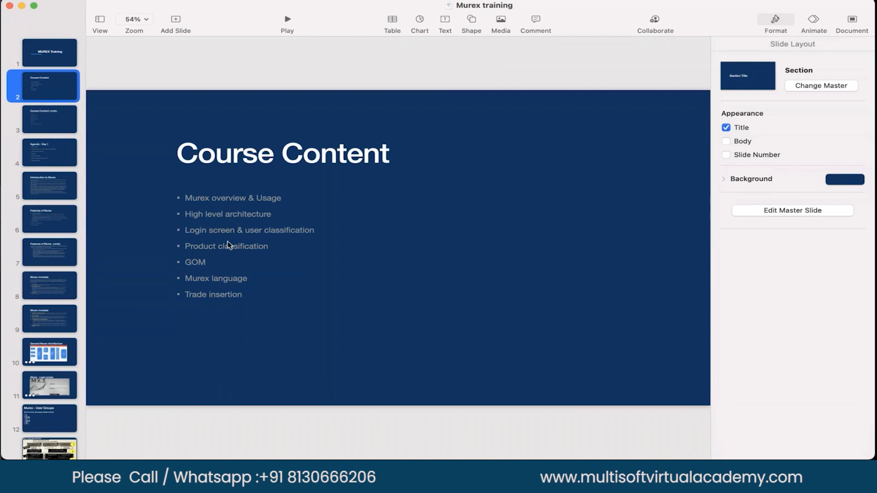
pyautogui.moveTo(187, 255)
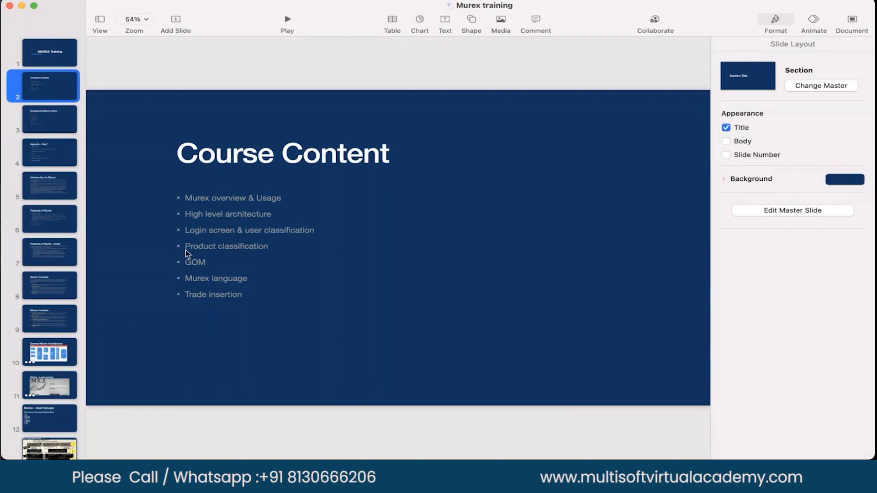
pyautogui.moveTo(216, 285)
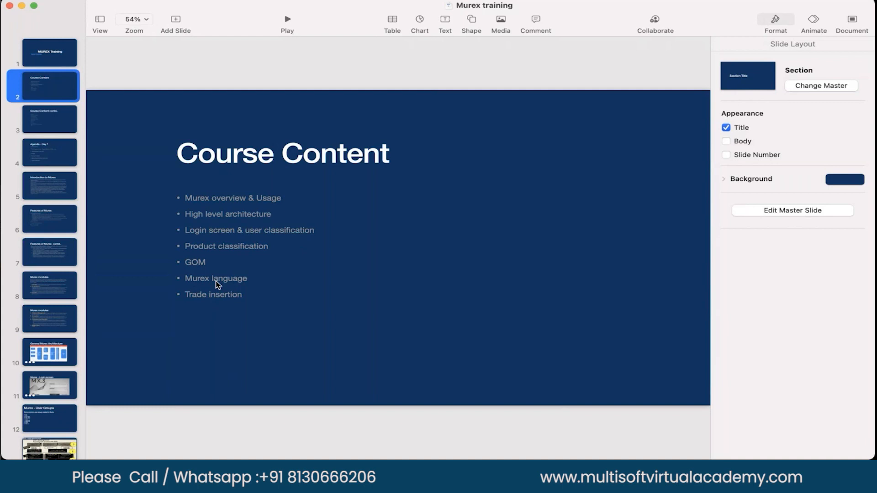
pyautogui.moveTo(197, 289)
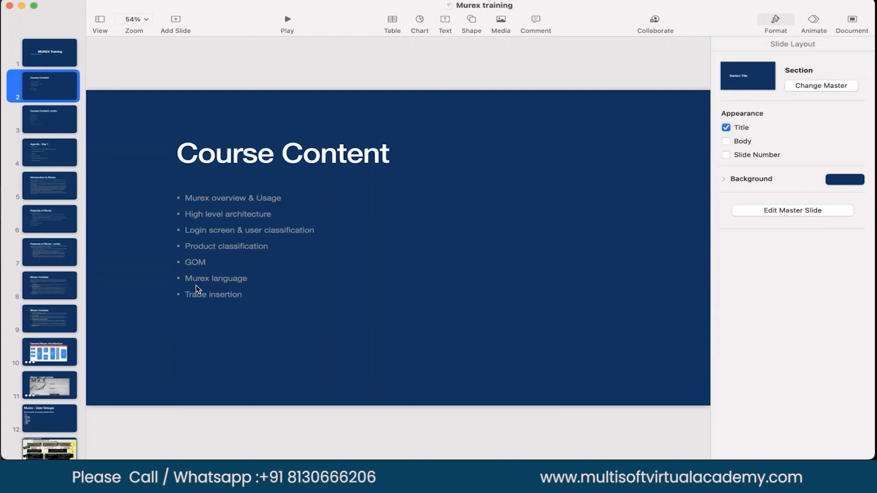
# - Select the slide 3 thumbnail to show 'Course Content contd..' (Static Data through Q&A)
pyautogui.click(49, 119)
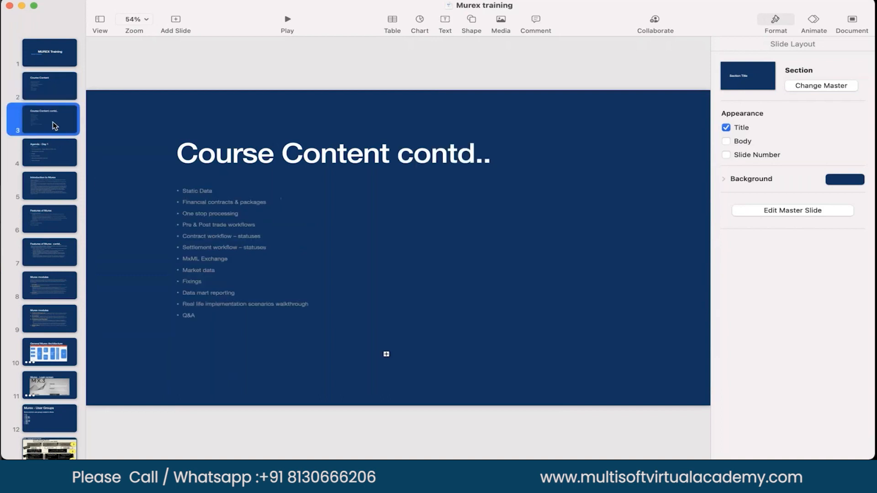
pyautogui.moveTo(229, 199)
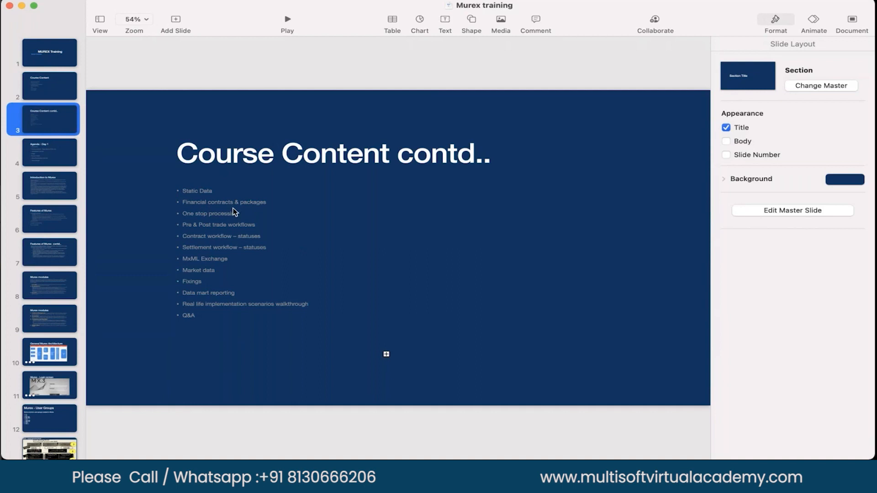
pyautogui.moveTo(275, 208)
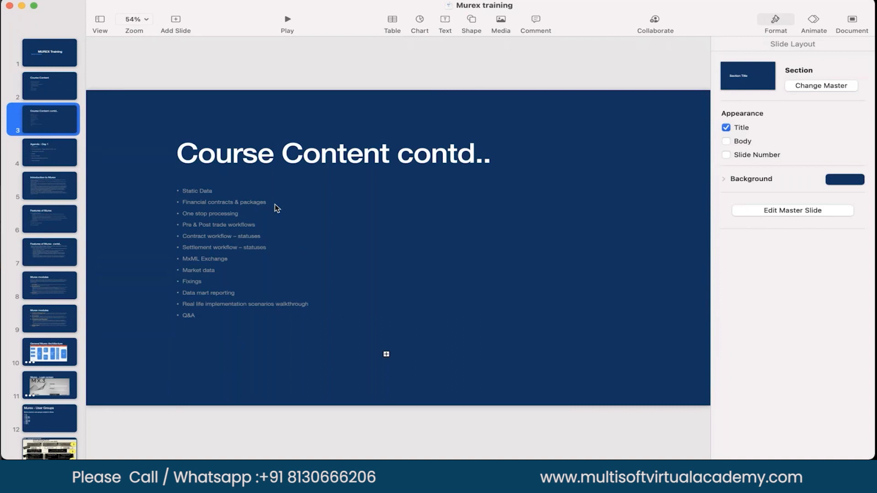
pyautogui.moveTo(182, 218)
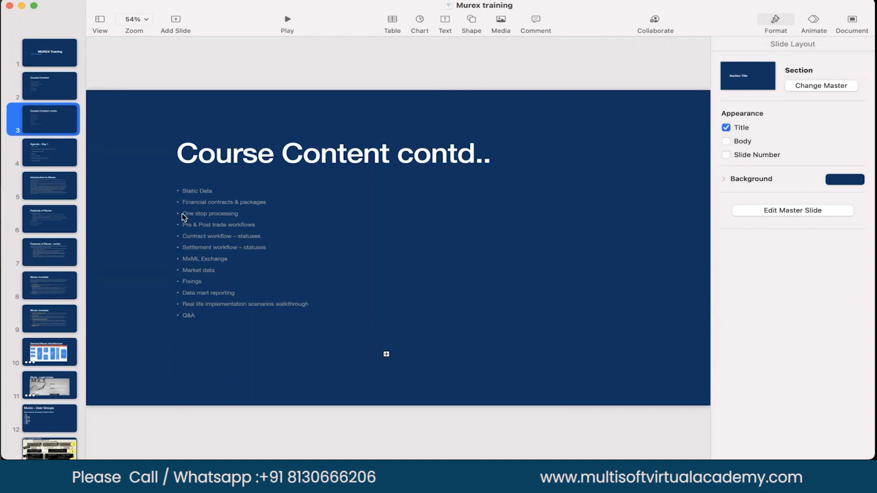
pyautogui.moveTo(279, 211)
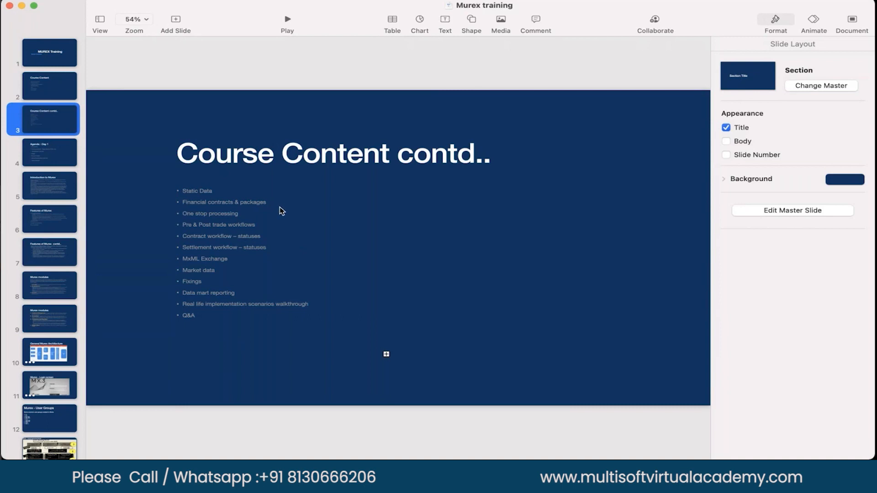
pyautogui.moveTo(186, 219)
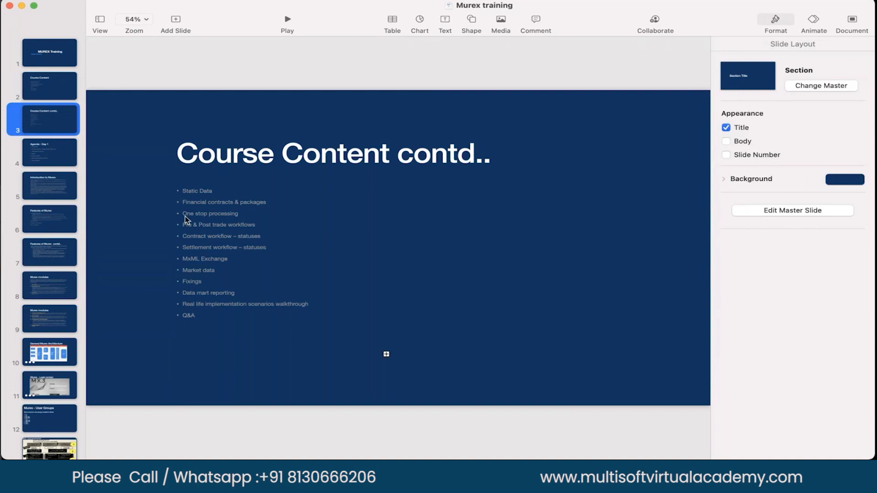
pyautogui.moveTo(229, 226)
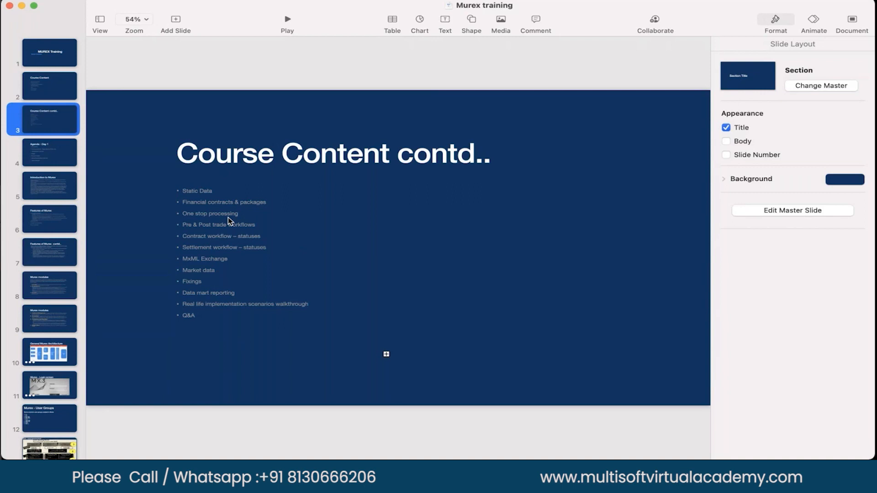
pyautogui.moveTo(236, 222)
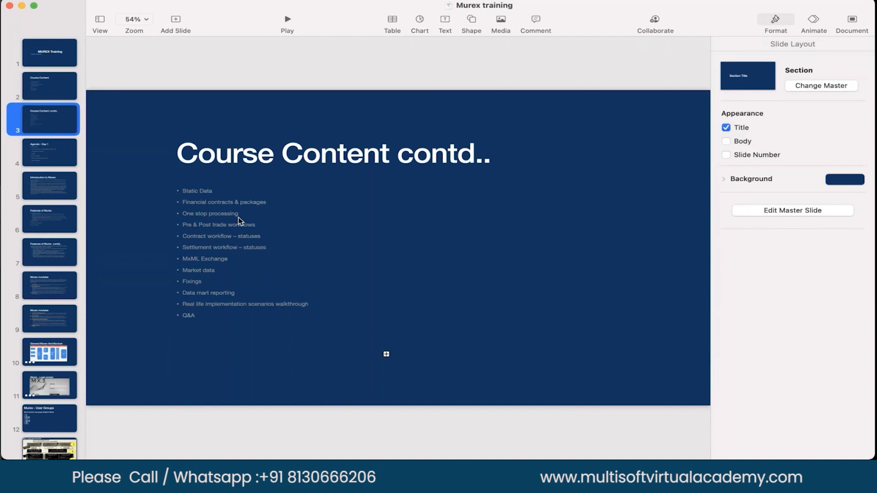
pyautogui.moveTo(176, 231)
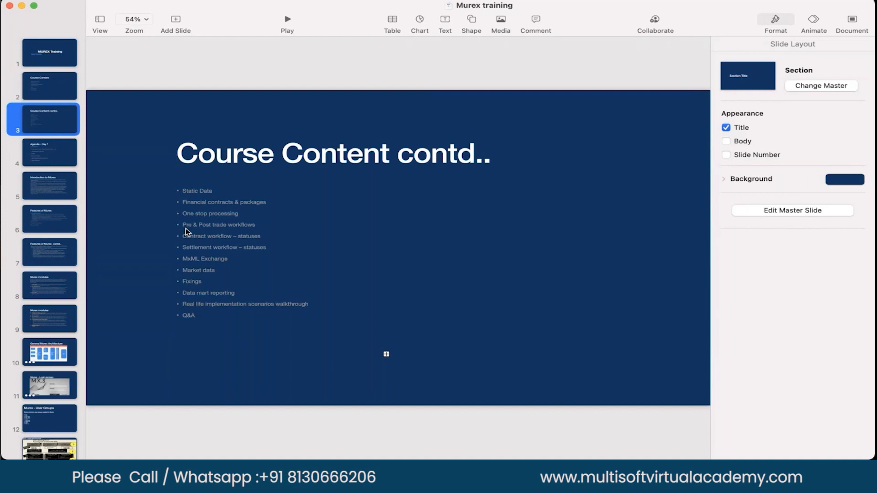
pyautogui.moveTo(281, 232)
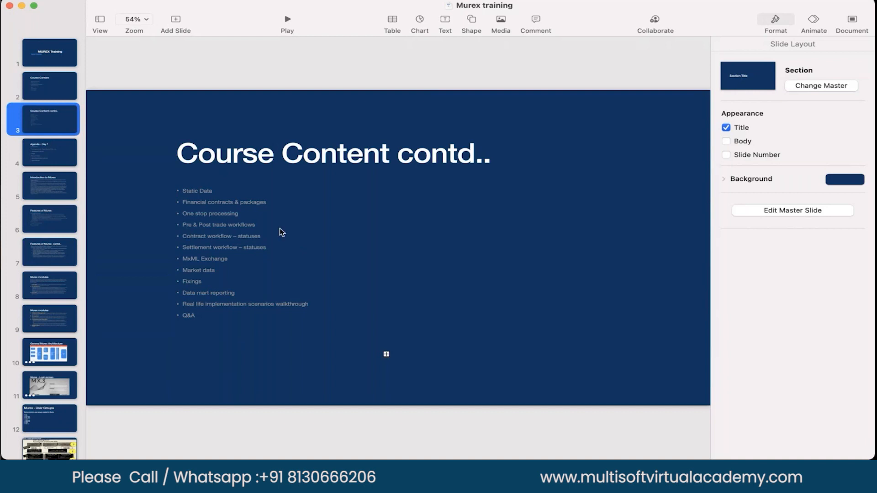
pyautogui.moveTo(251, 234)
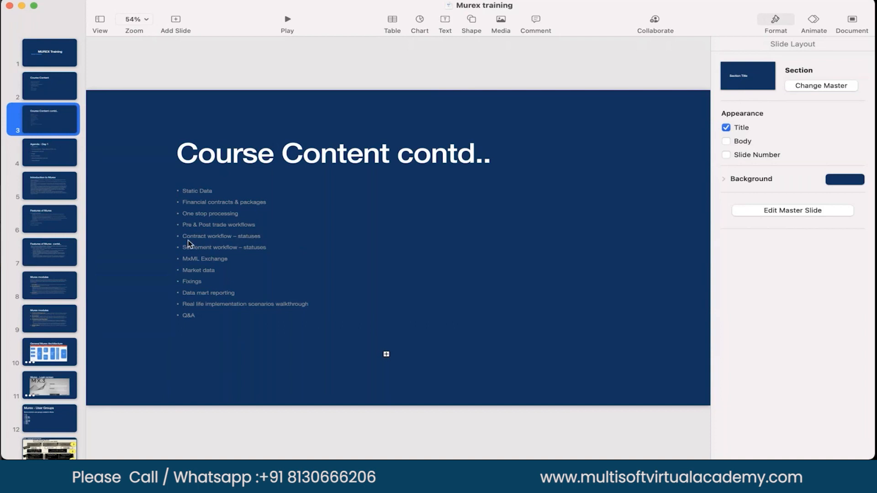
pyautogui.moveTo(190, 244)
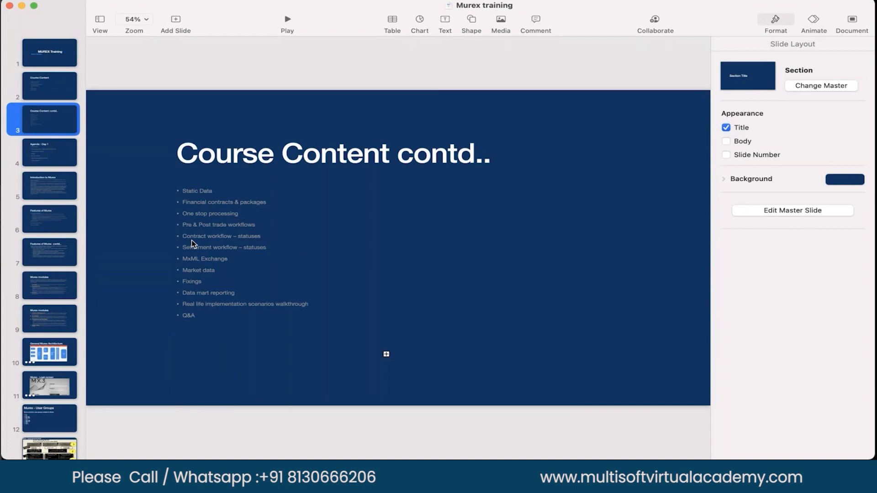
pyautogui.moveTo(261, 244)
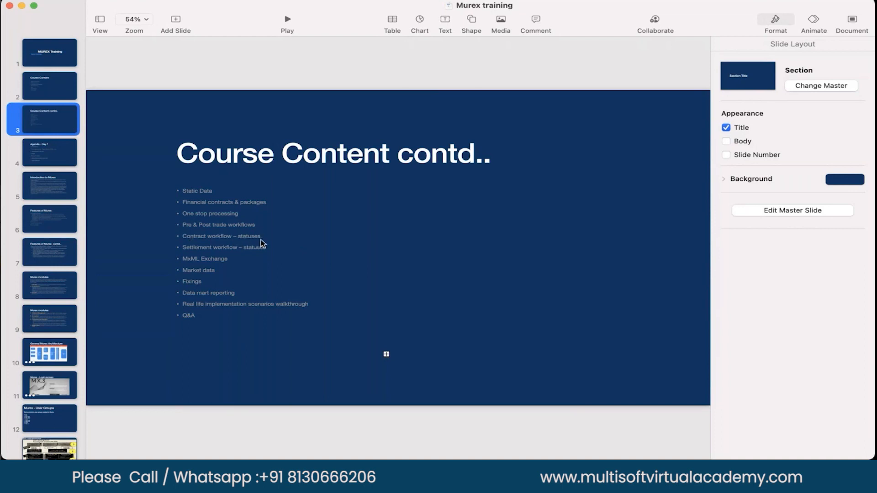
pyautogui.moveTo(226, 245)
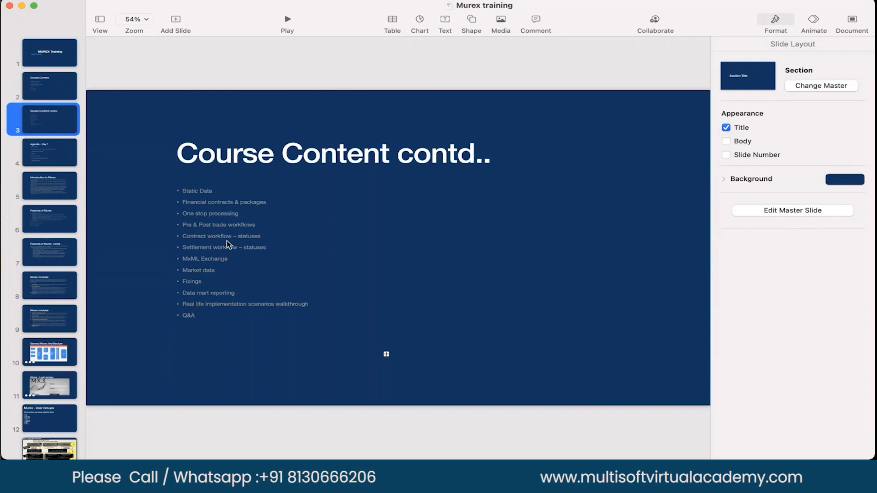
pyautogui.moveTo(202, 249)
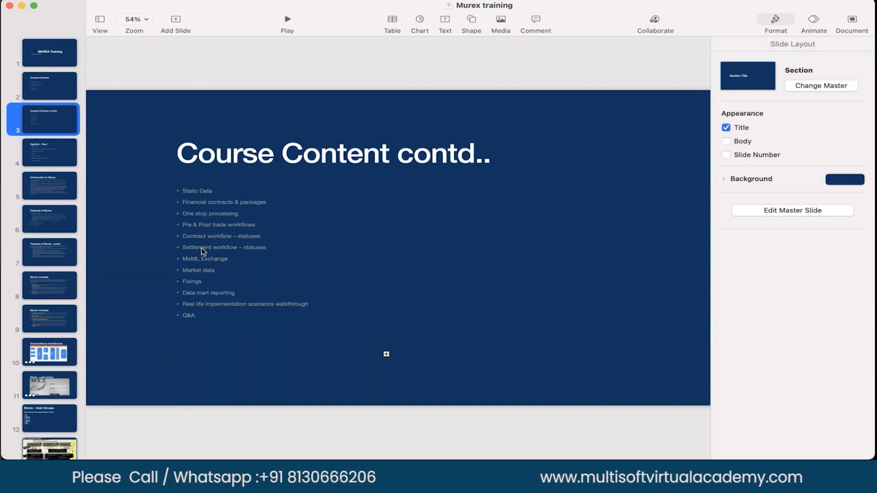
pyautogui.moveTo(266, 259)
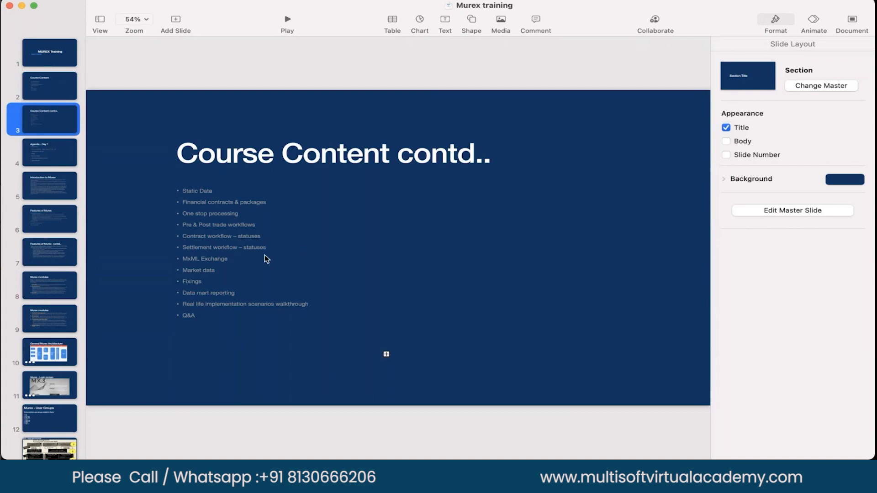
pyautogui.moveTo(274, 259)
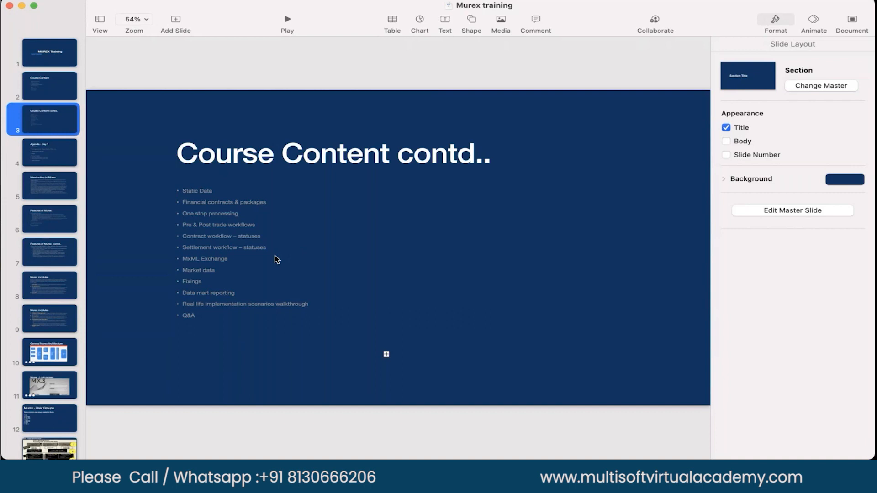
pyautogui.moveTo(220, 268)
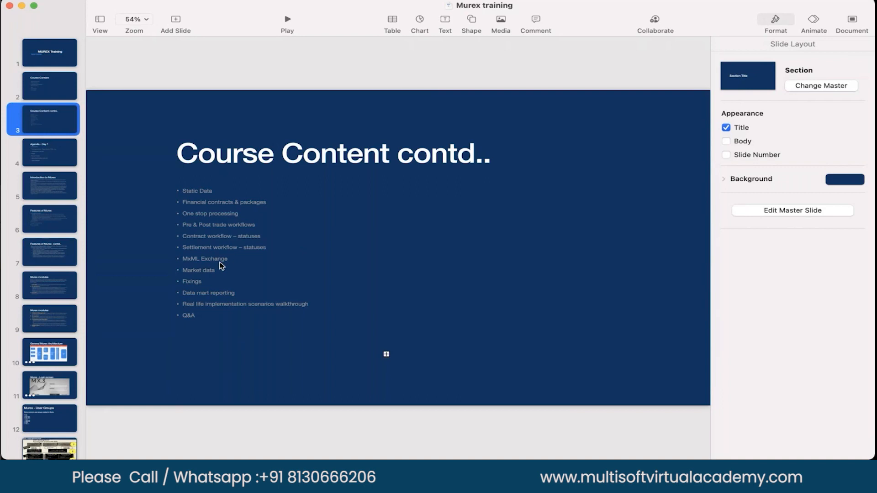
pyautogui.moveTo(213, 268)
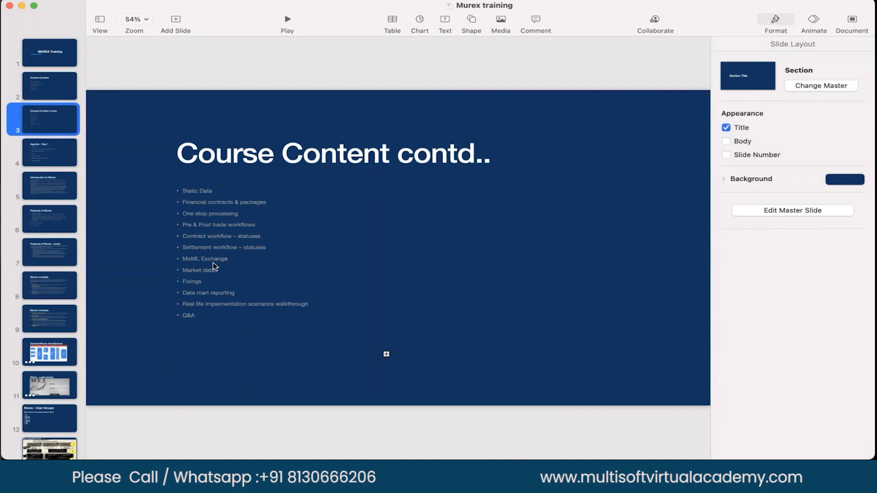
pyautogui.moveTo(195, 263)
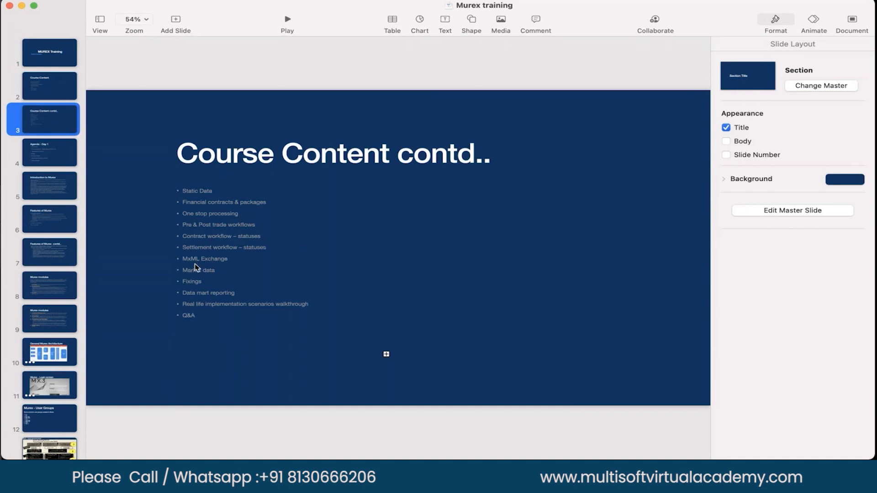
pyautogui.moveTo(189, 266)
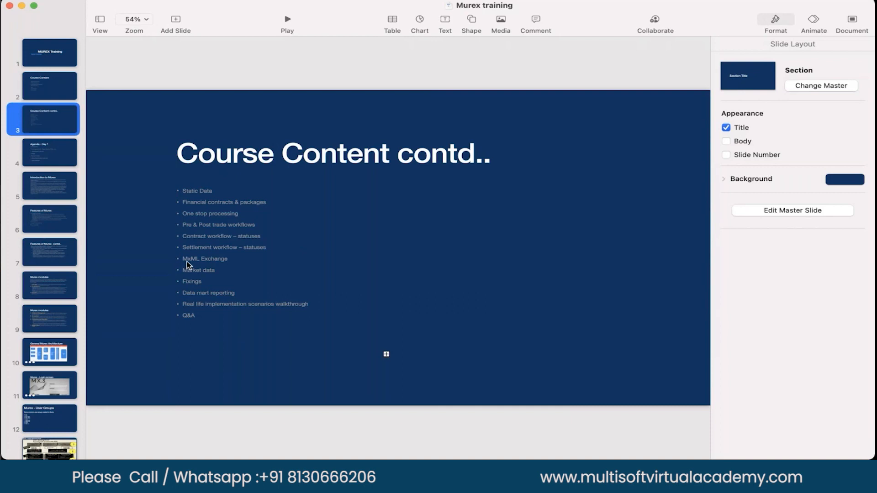
pyautogui.moveTo(196, 265)
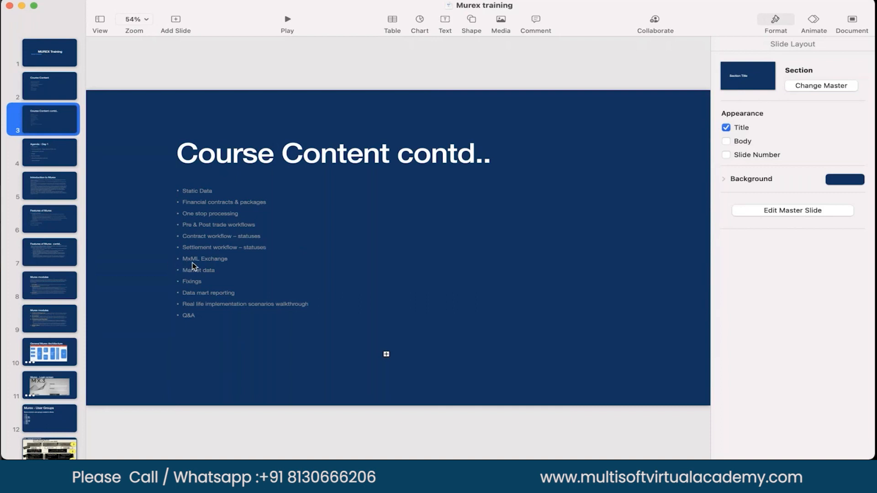
pyautogui.moveTo(189, 278)
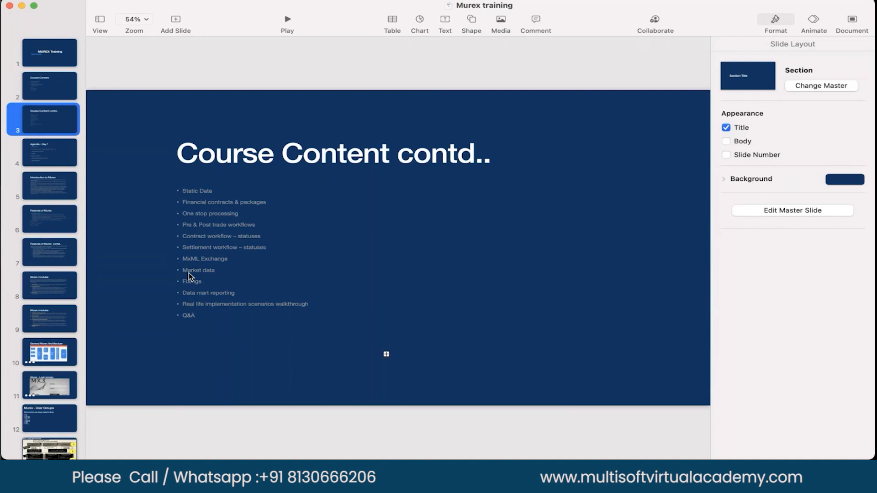
pyautogui.moveTo(191, 275)
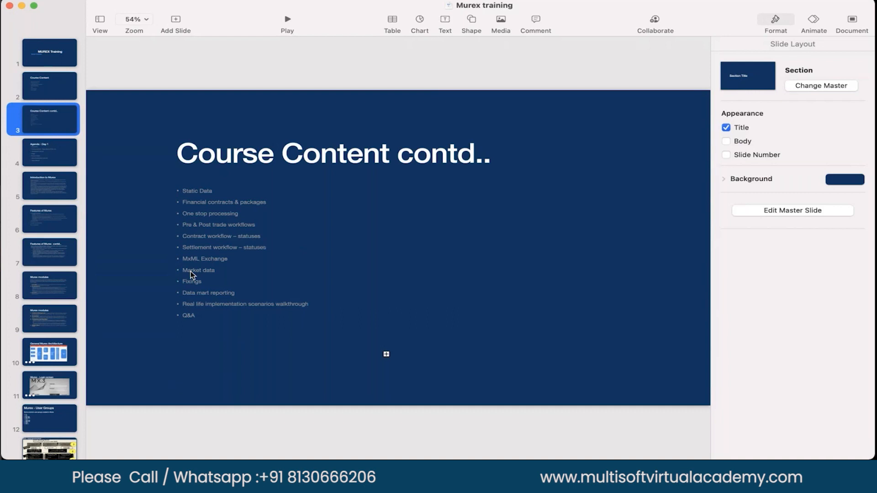
pyautogui.moveTo(192, 291)
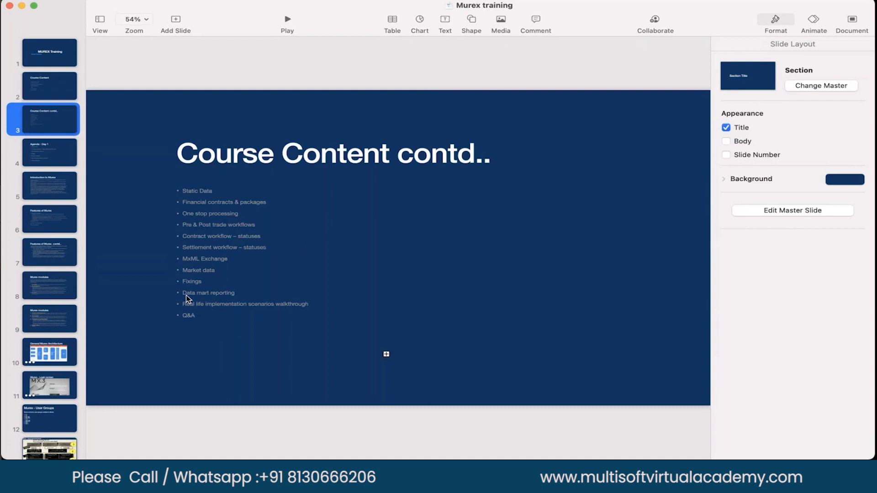
pyautogui.moveTo(186, 292)
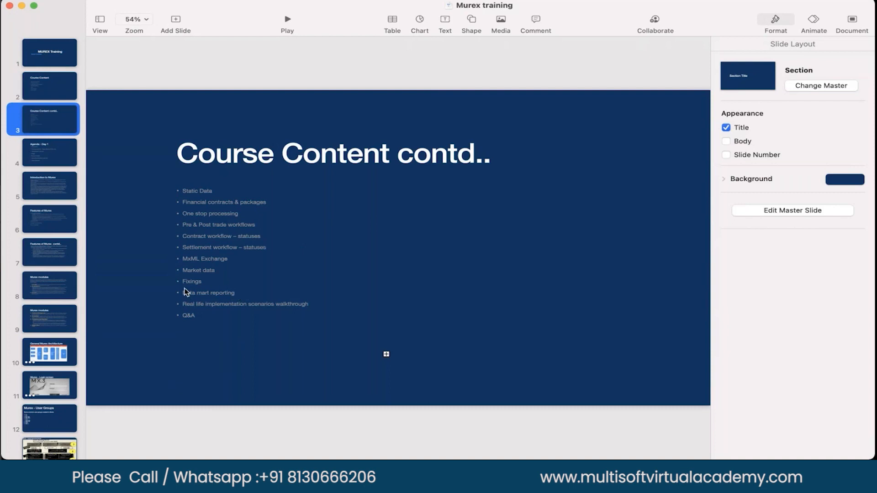
pyautogui.moveTo(245, 297)
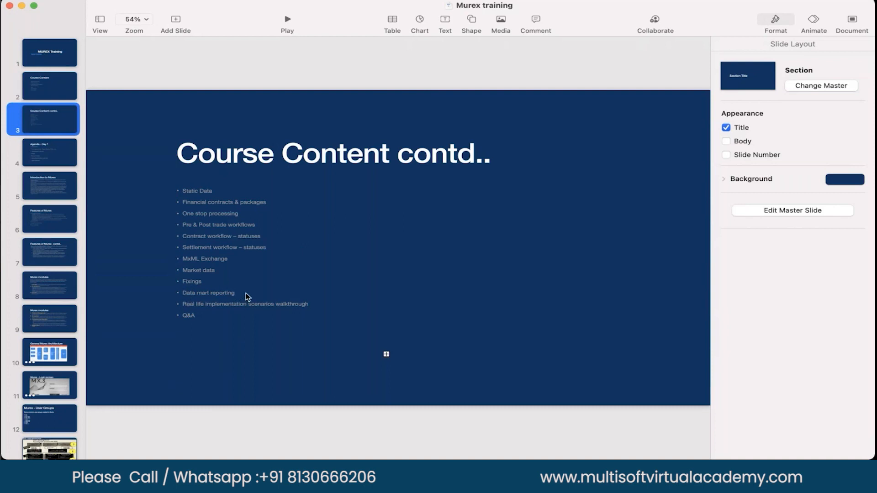
pyautogui.moveTo(243, 293)
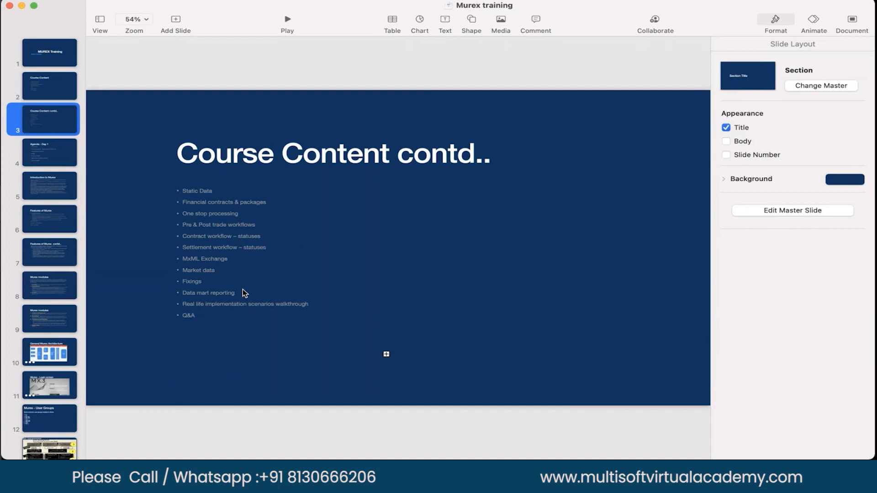
pyautogui.moveTo(191, 306)
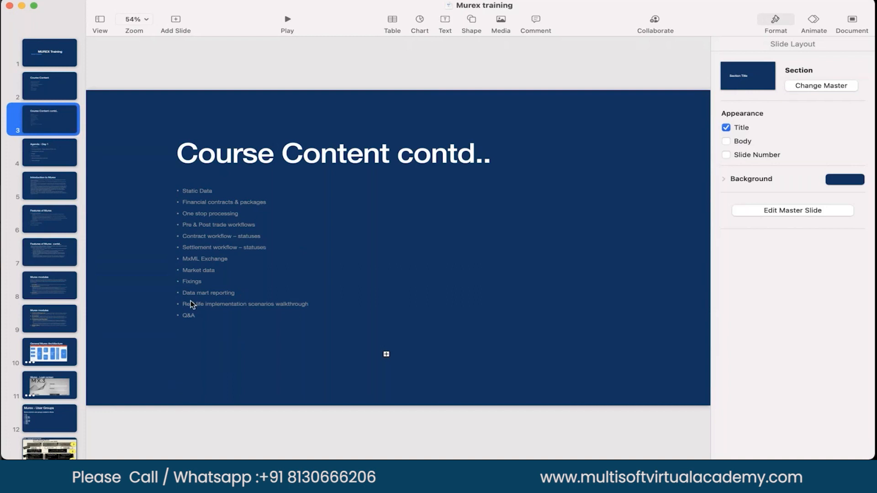
pyautogui.moveTo(187, 317)
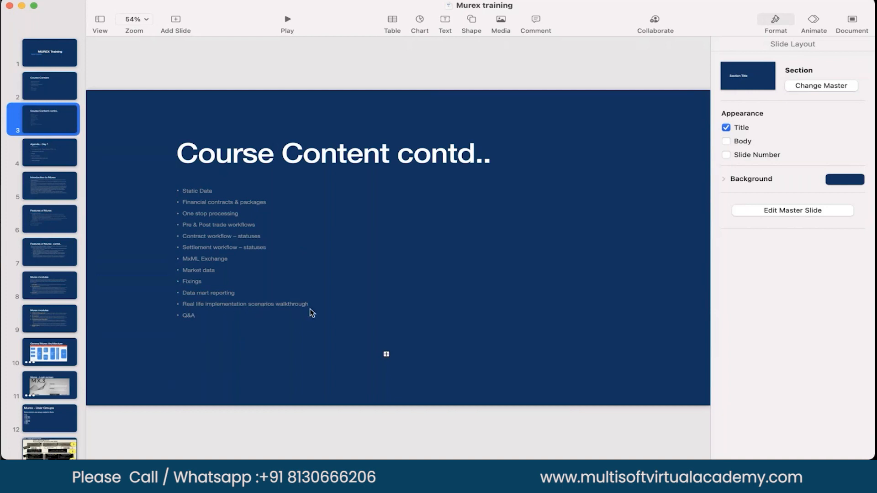
pyautogui.moveTo(309, 304)
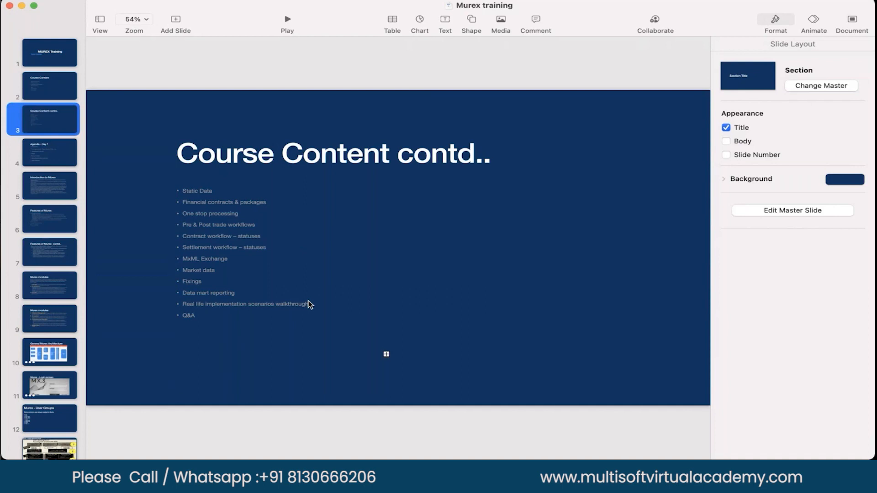
pyautogui.moveTo(304, 304)
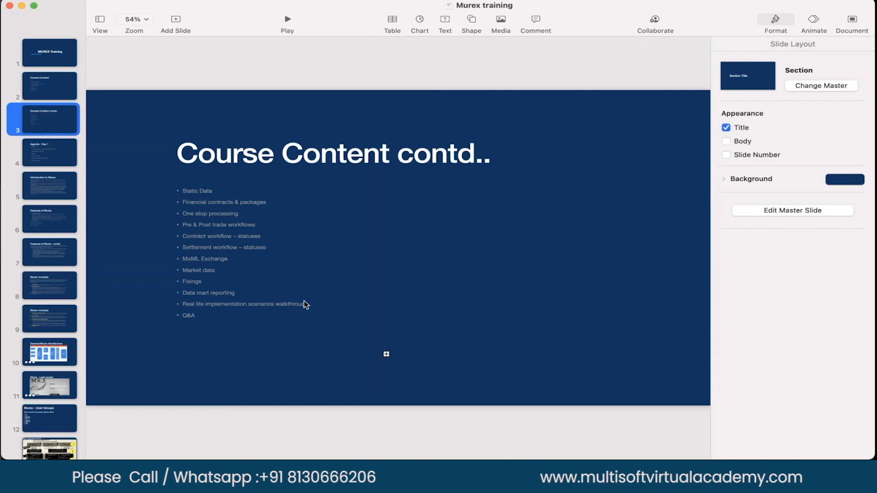
pyautogui.moveTo(208, 323)
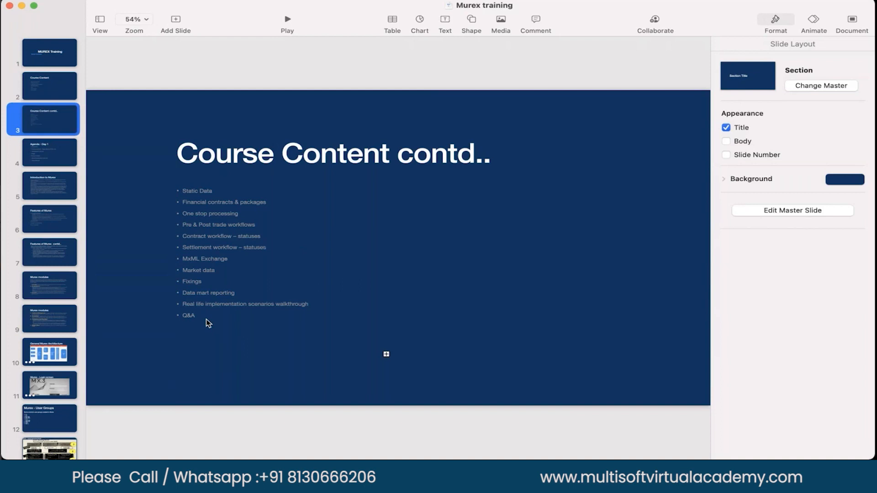
pyautogui.moveTo(181, 283)
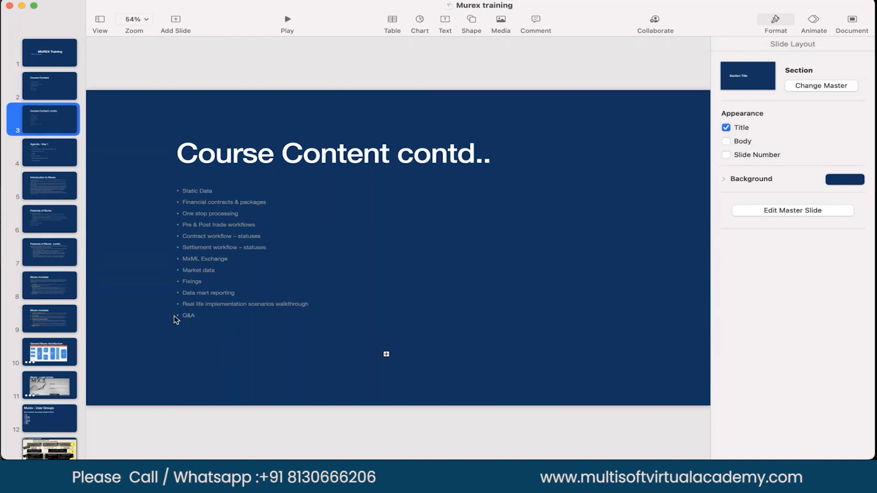
# - Select the slide 4 thumbnail to show 'Agenda - Day 1' with seven topics
pyautogui.click(49, 151)
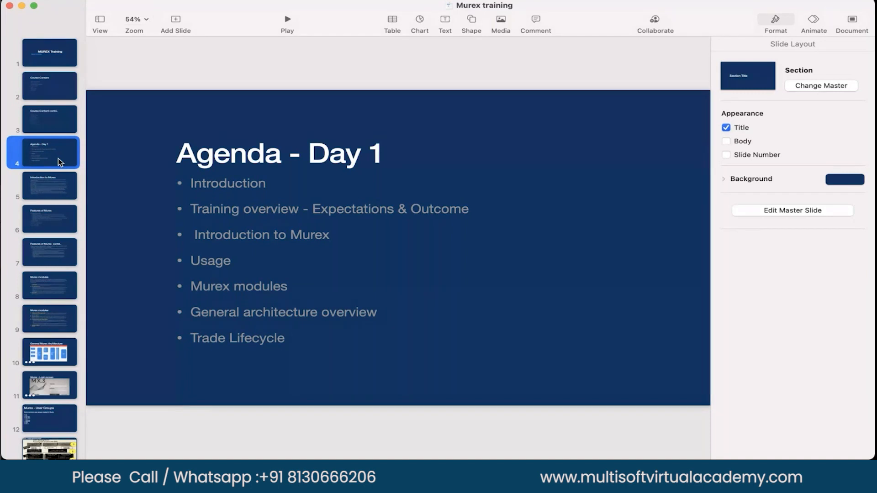
pyautogui.moveTo(184, 190)
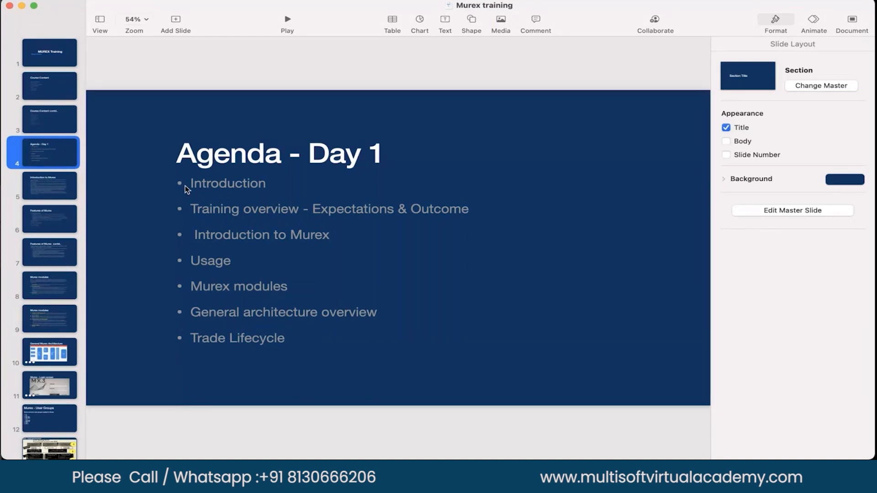
pyautogui.moveTo(61, 199)
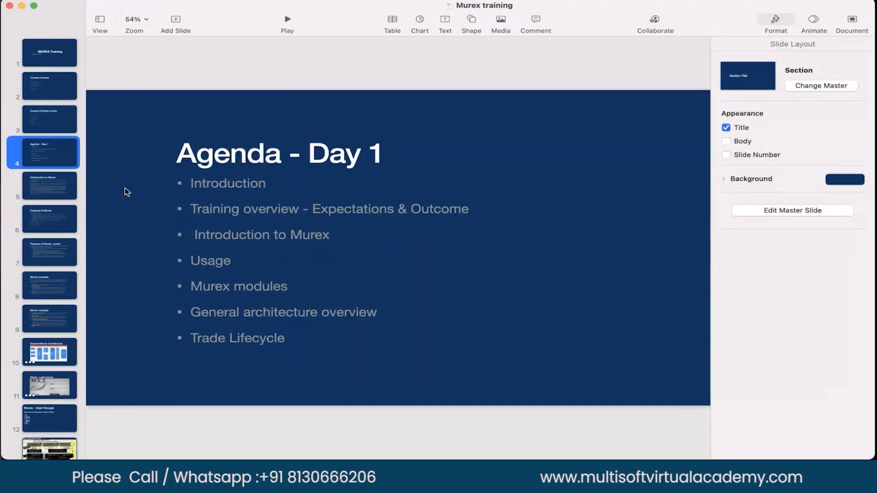
pyautogui.moveTo(313, 225)
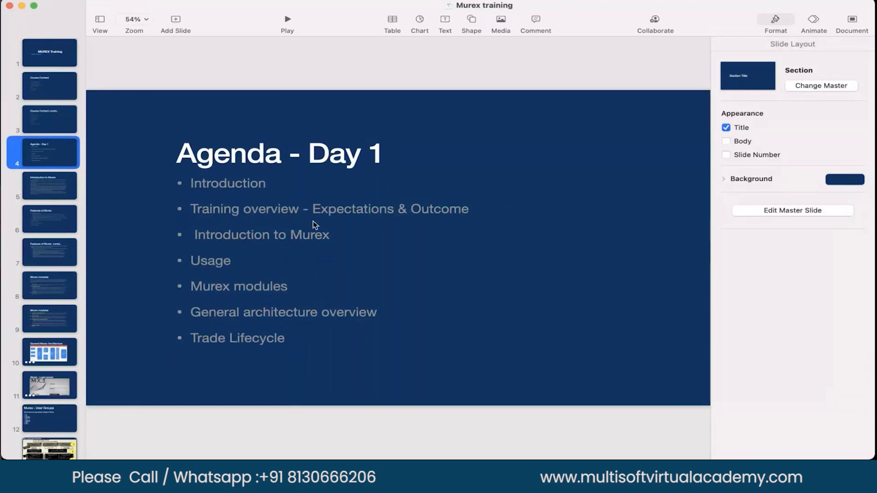
pyautogui.moveTo(249, 240)
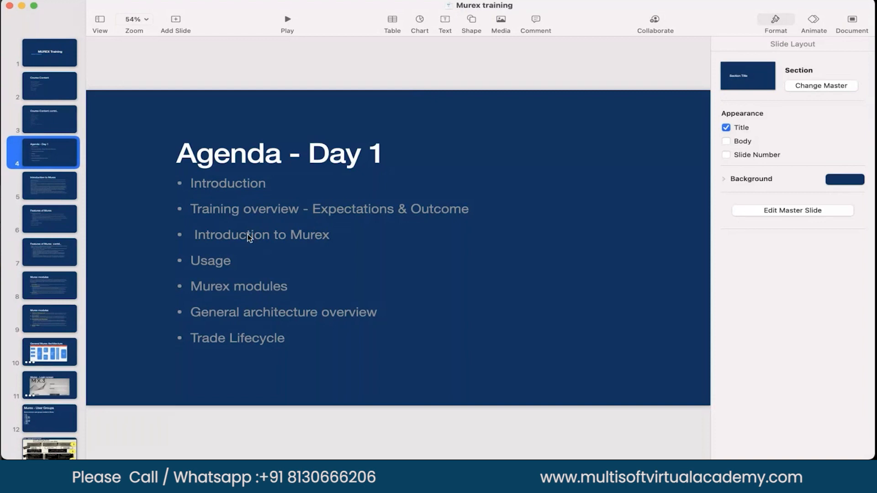
pyautogui.moveTo(370, 221)
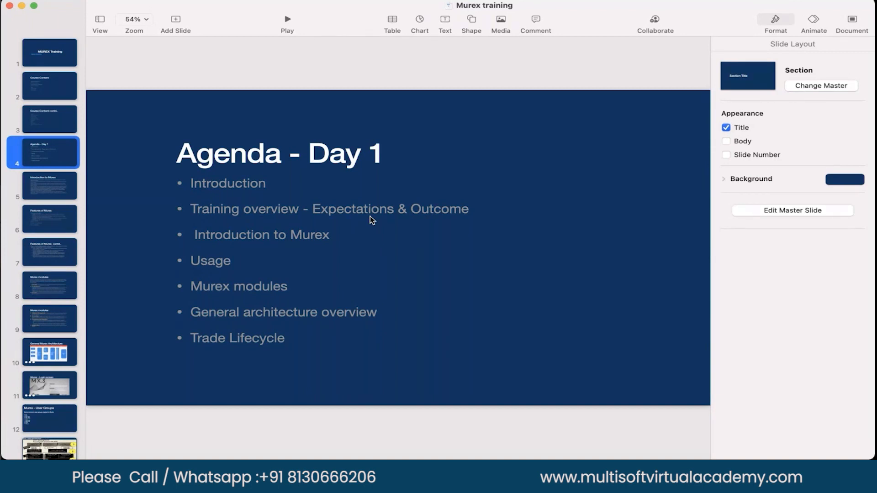
pyautogui.moveTo(55, 191)
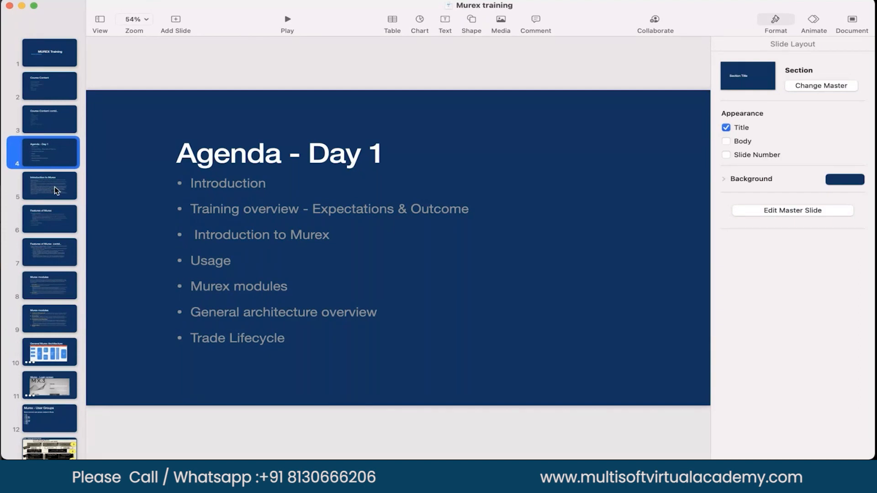
# - Select the slide 5 thumbnail to show 'Introduction to Murex' with six bullets
pyautogui.click(49, 185)
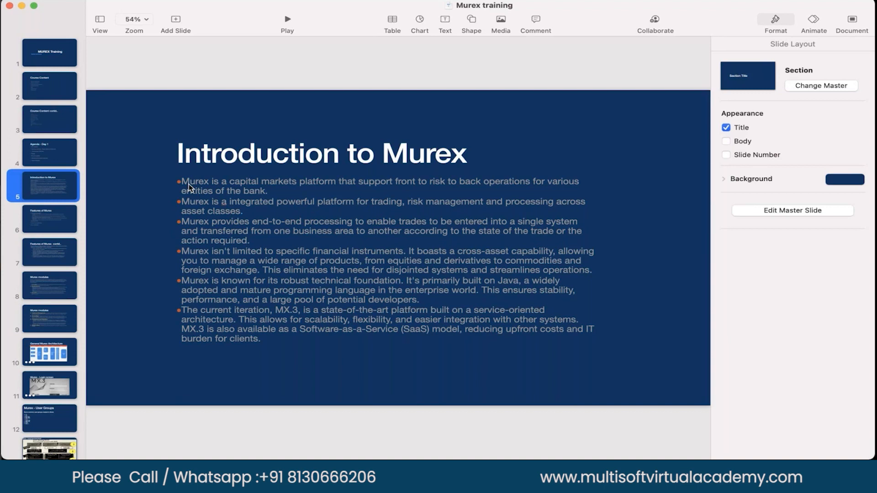
pyautogui.moveTo(190, 203)
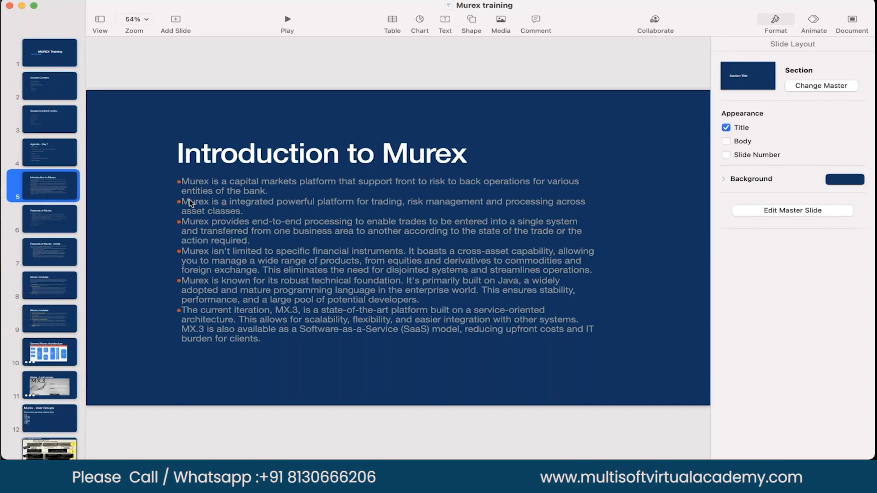
pyautogui.moveTo(193, 212)
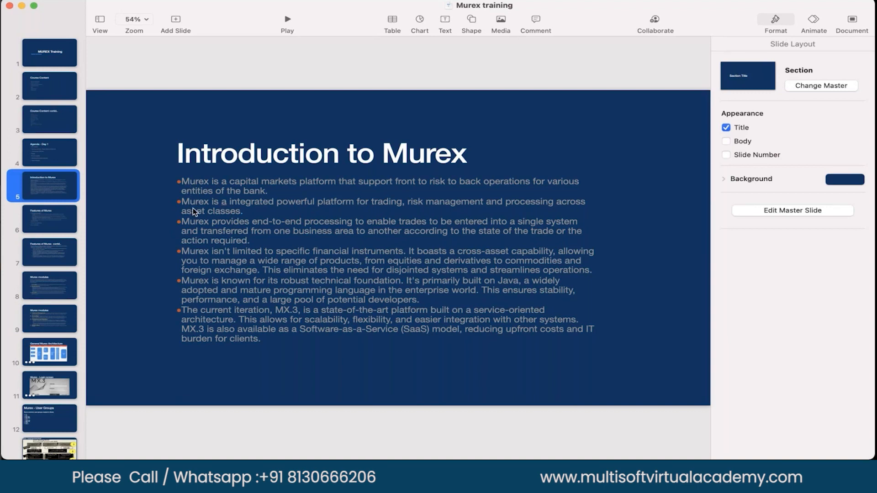
pyautogui.moveTo(346, 212)
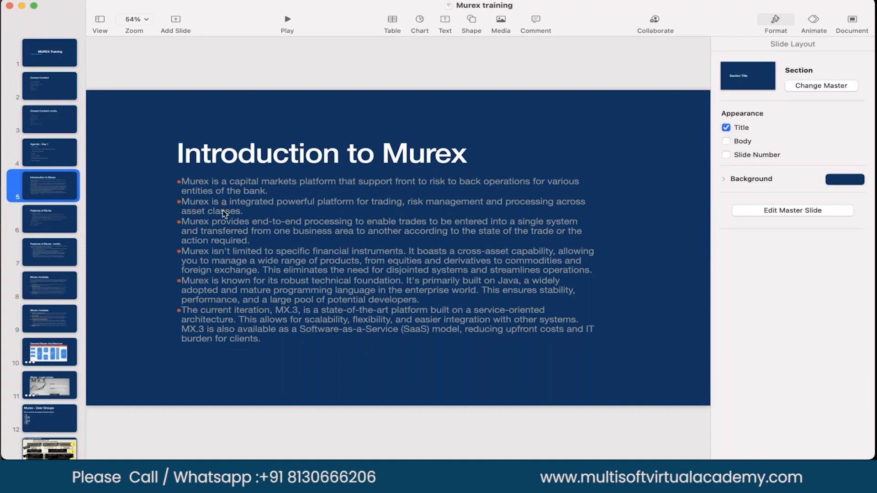
pyautogui.moveTo(314, 230)
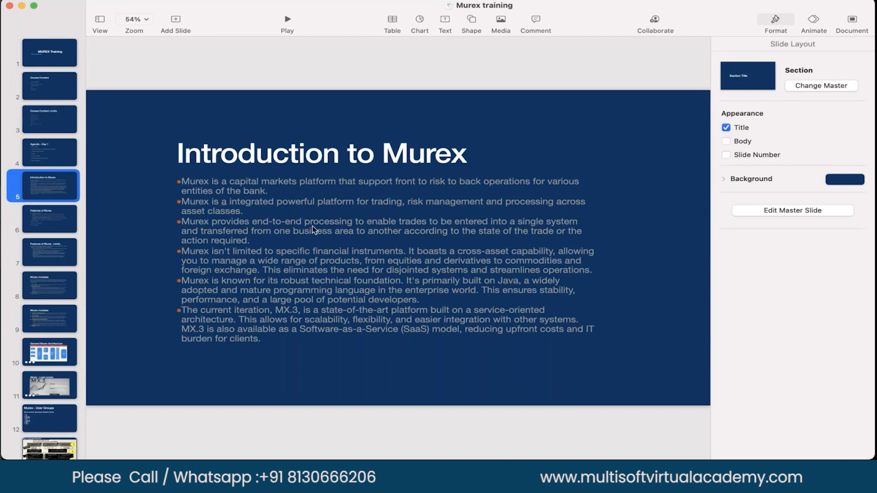
pyautogui.moveTo(240, 238)
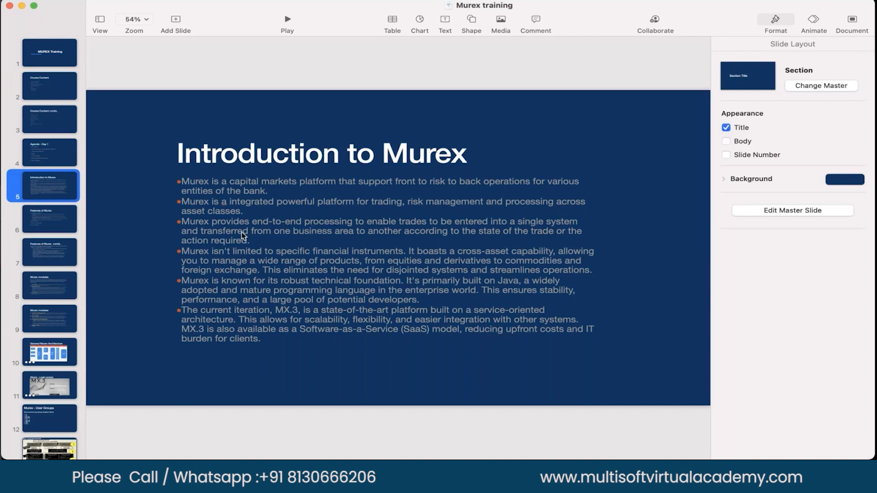
pyautogui.moveTo(340, 227)
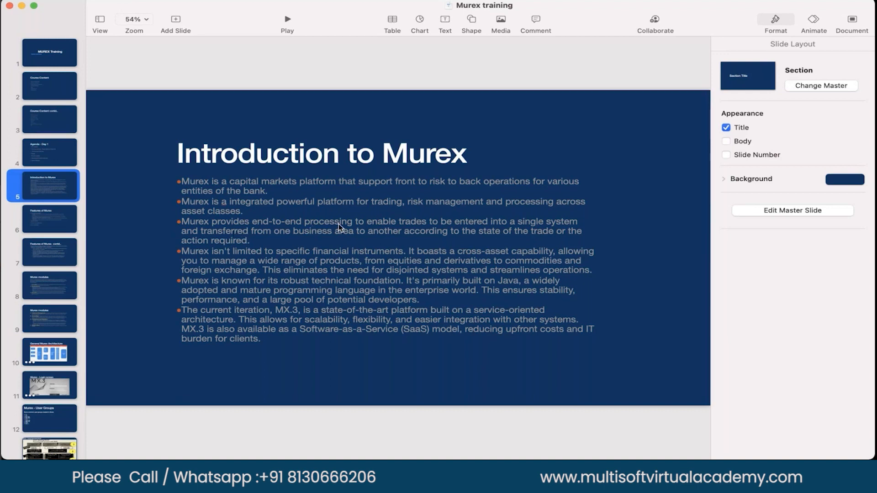
pyautogui.moveTo(299, 251)
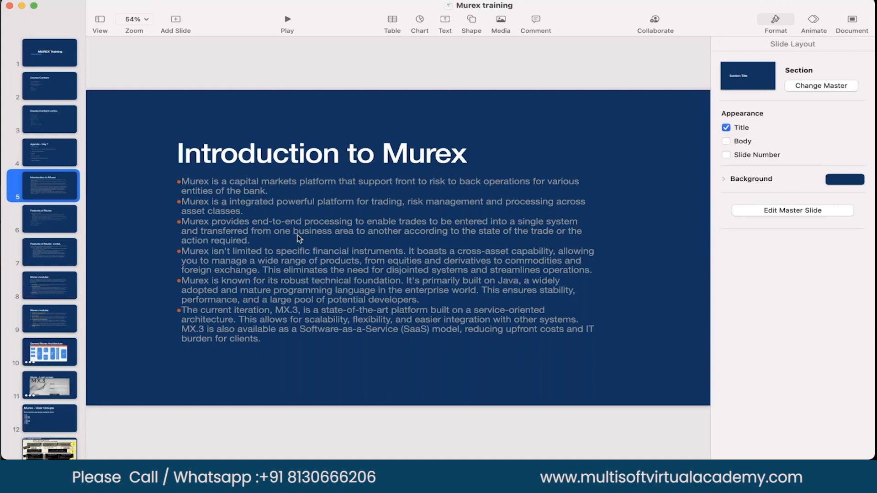
pyautogui.moveTo(484, 239)
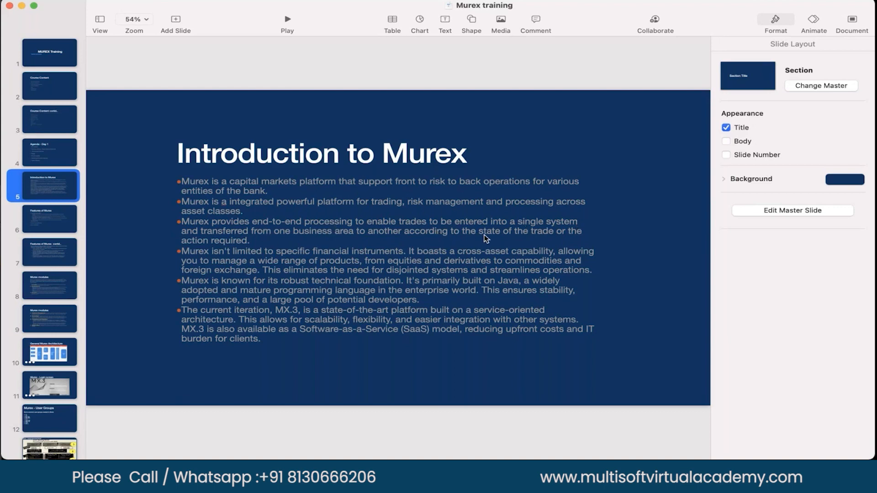
pyautogui.moveTo(285, 241)
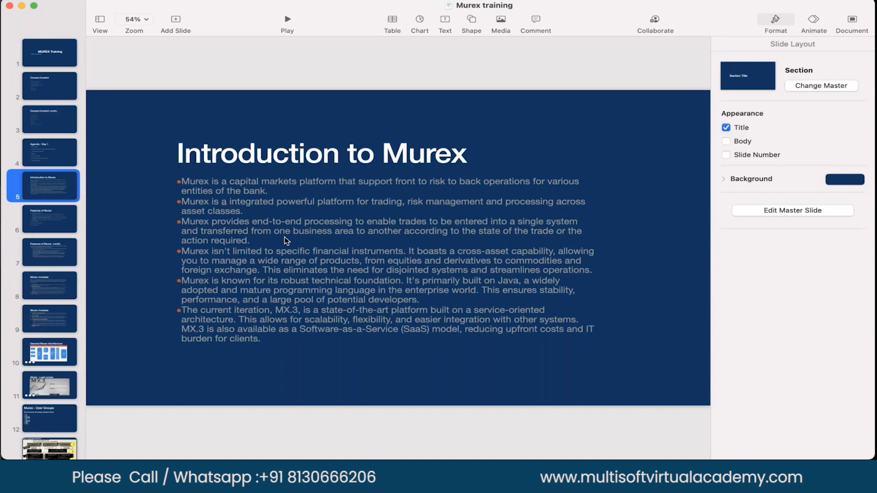
pyautogui.moveTo(184, 254)
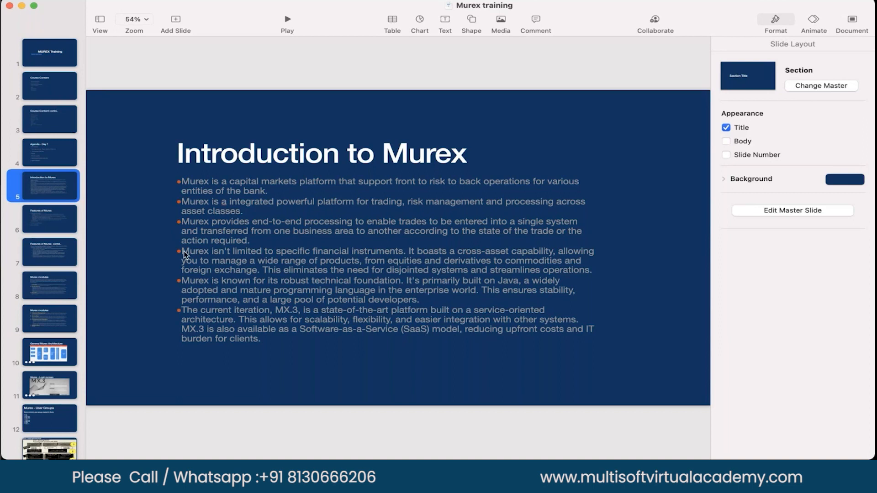